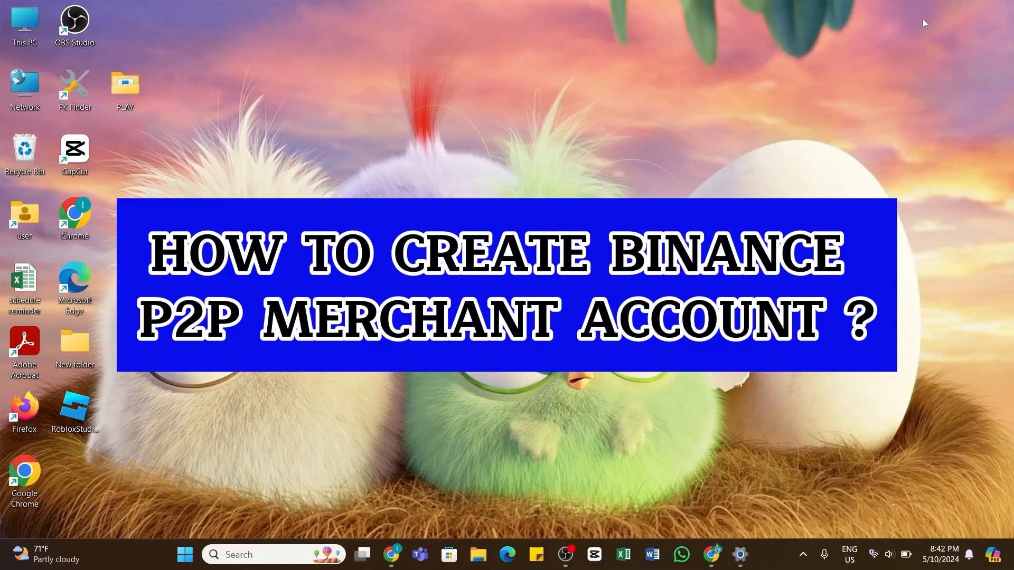
{"action": "mouse_move", "coordinate": [921, 26]}
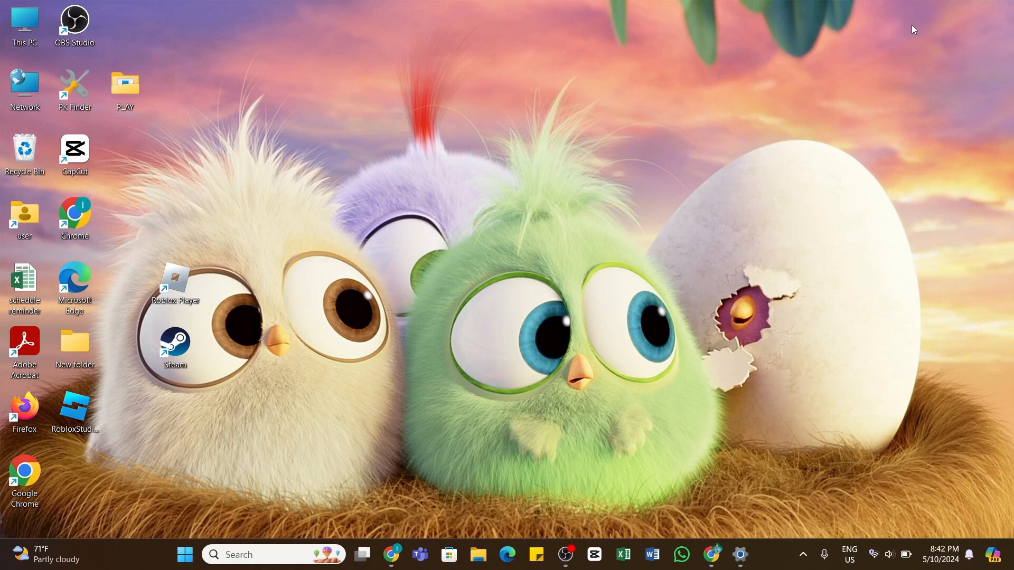
{"action": "mouse_move", "coordinate": [660, 314]}
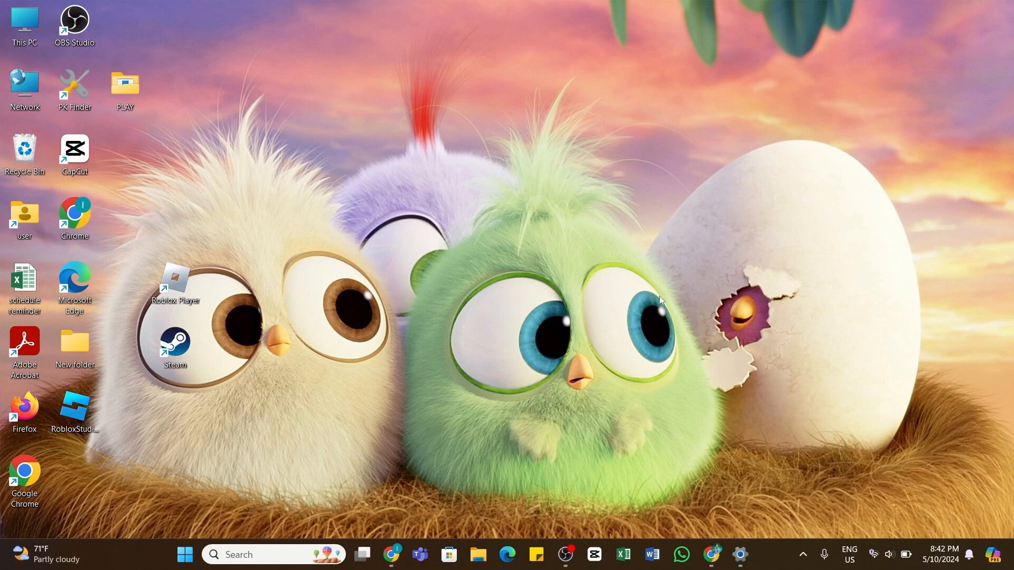
Step: Launch Chrome and go to binance.com
{"action": "left_click", "coordinate": [392, 555]}
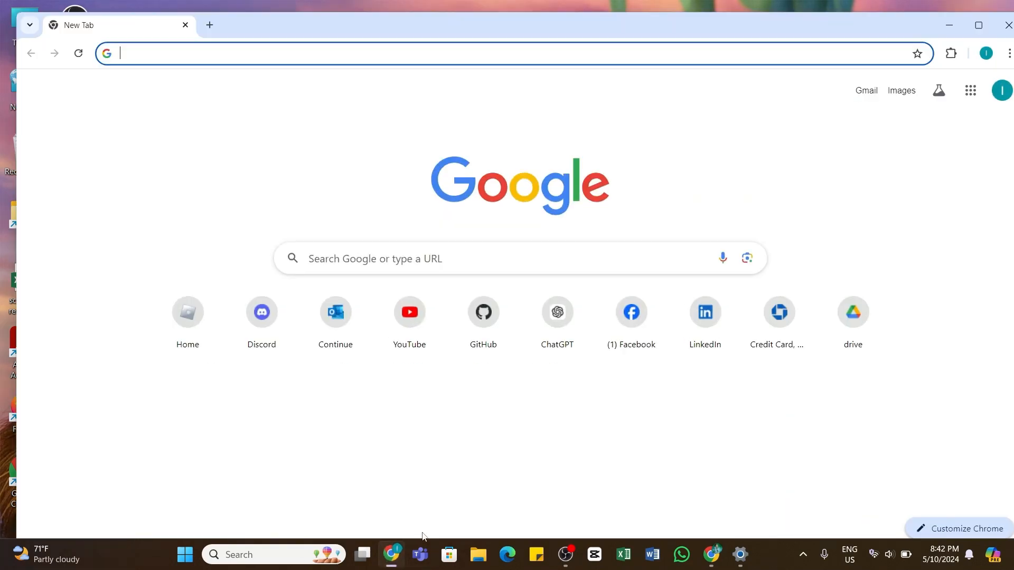
{"action": "mouse_move", "coordinate": [351, 442]}
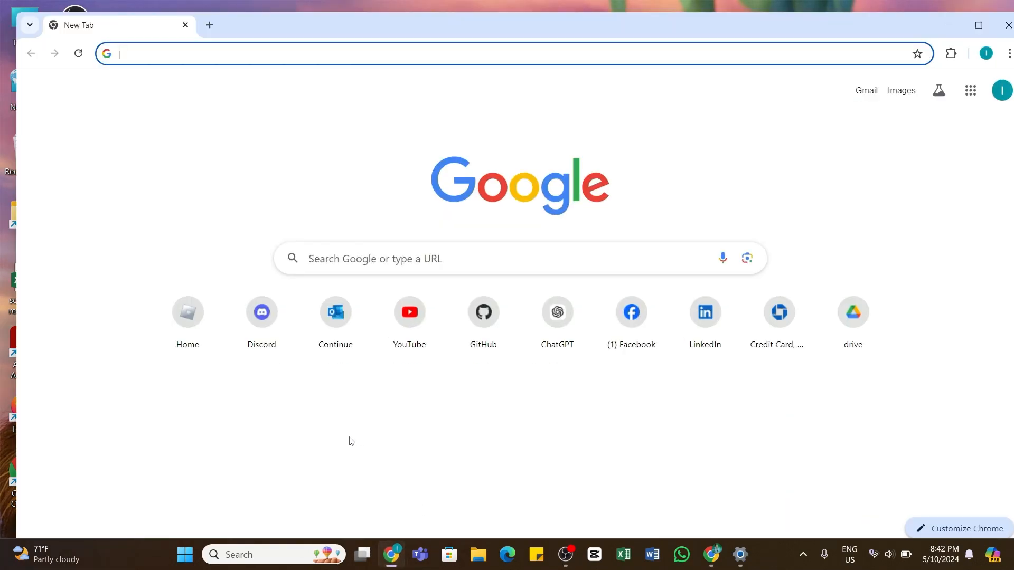
{"action": "type", "text": "binance.com"}
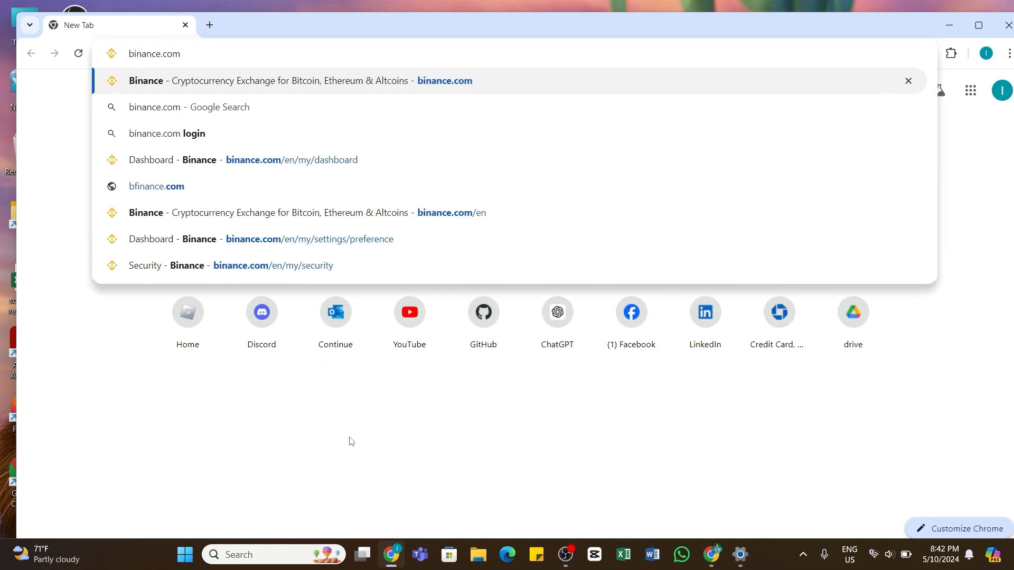
{"action": "key", "text": "Enter"}
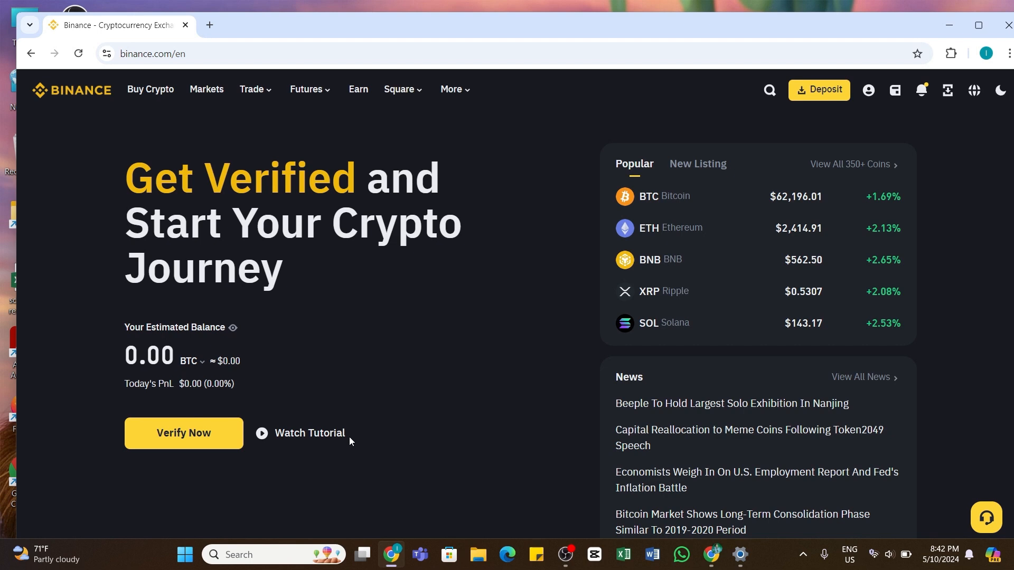
Step: Bring up the Trade menu's options: Spot, Margin, P2P and Convert
{"action": "left_click", "coordinate": [868, 89]}
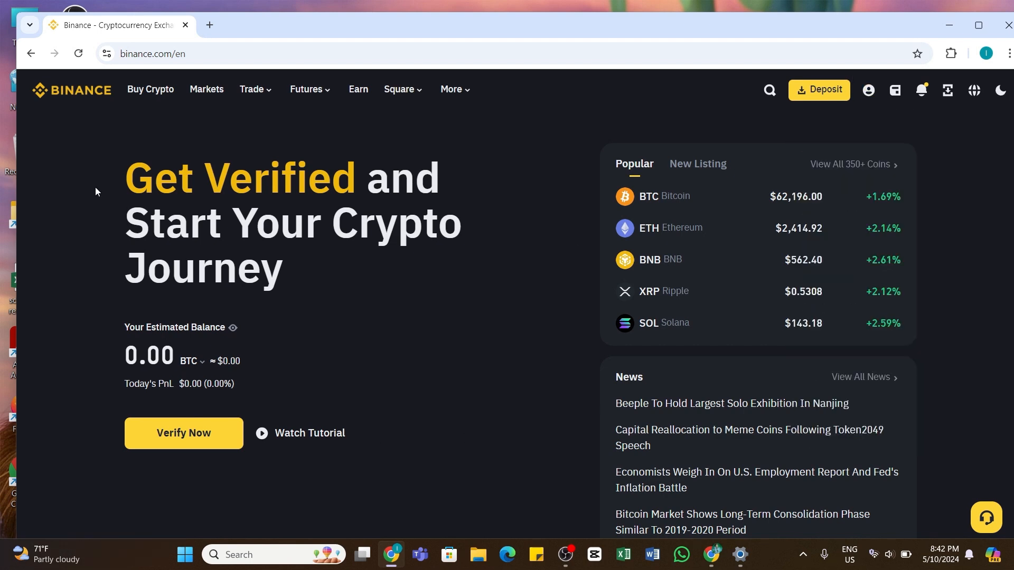
{"action": "left_click", "coordinate": [451, 89]}
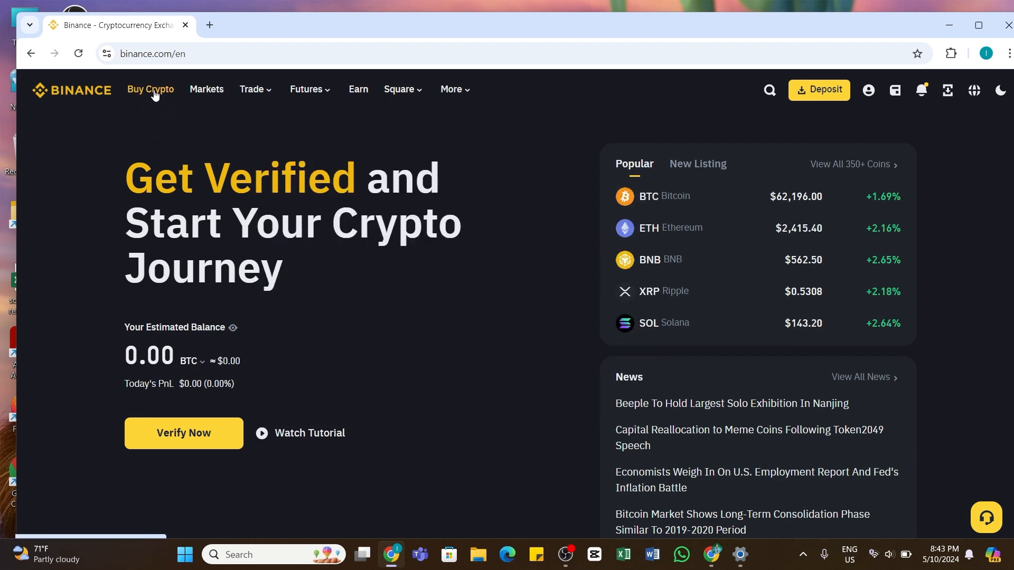
{"action": "left_click", "coordinate": [252, 89]}
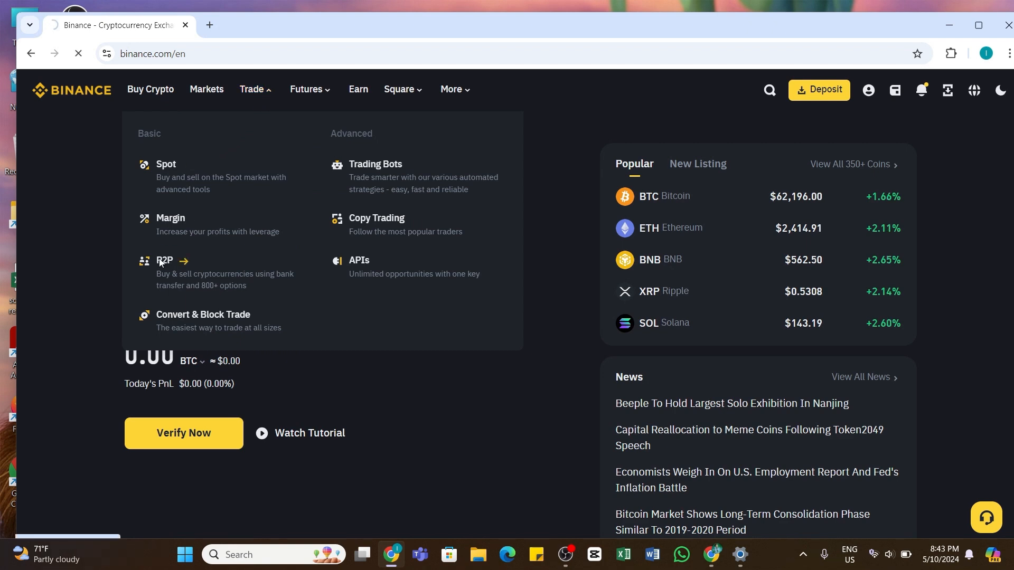
Step: Go to the P2P marketplace, then into the P2P User Center
{"action": "left_click", "coordinate": [165, 260]}
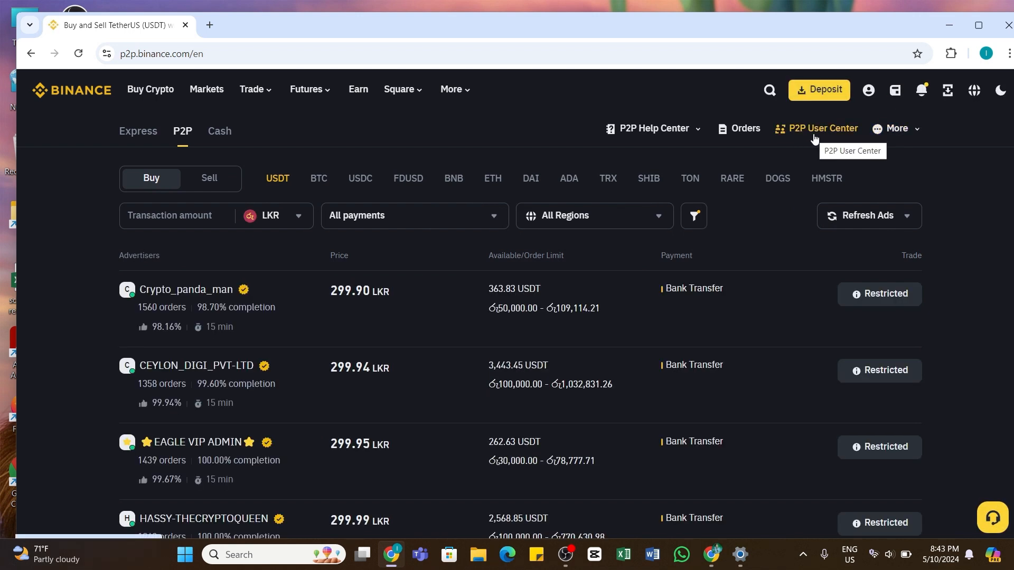
{"action": "mouse_move", "coordinate": [815, 137]}
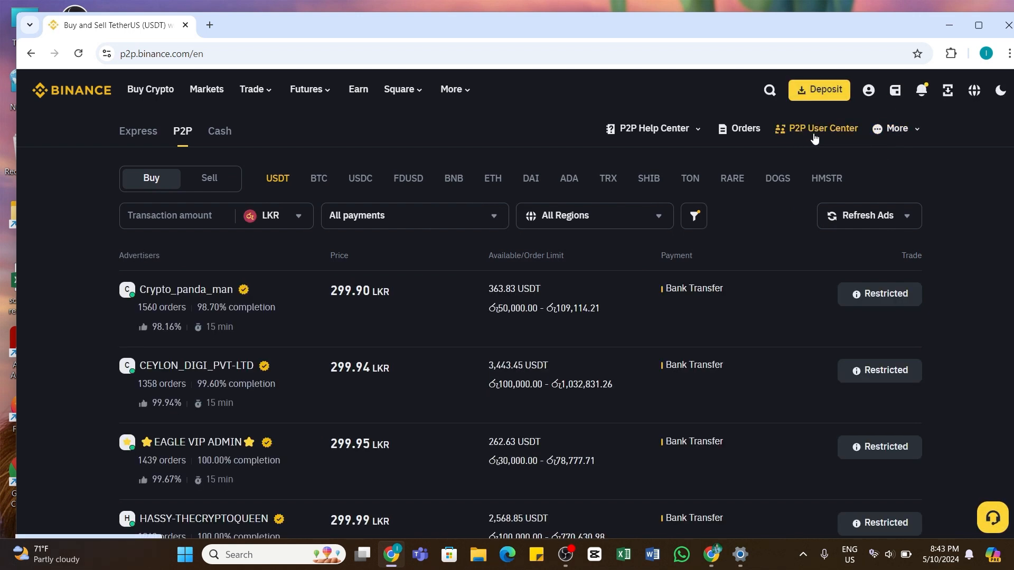
{"action": "left_click", "coordinate": [823, 128]}
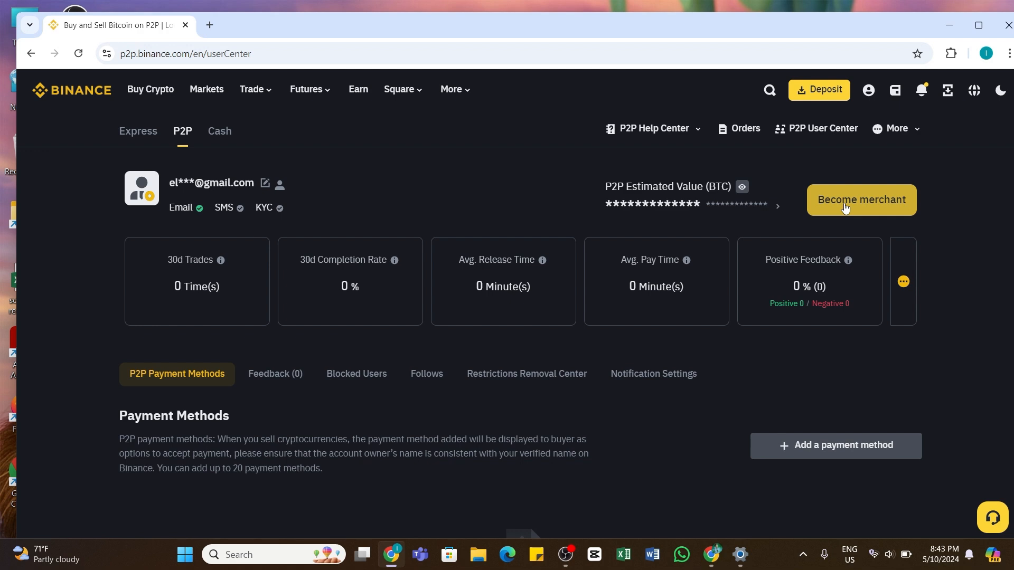
Step: Start the Become merchant application and scroll to the Verified Merchant benefits
{"action": "left_click", "coordinate": [862, 199]}
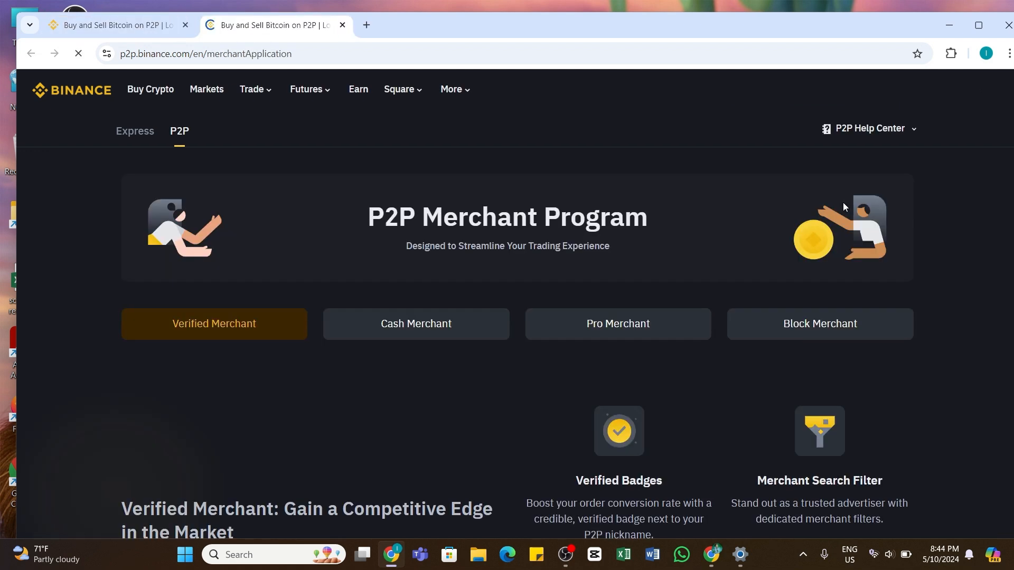
{"action": "scroll", "scroll_direction": "down", "scroll_amount": 3}
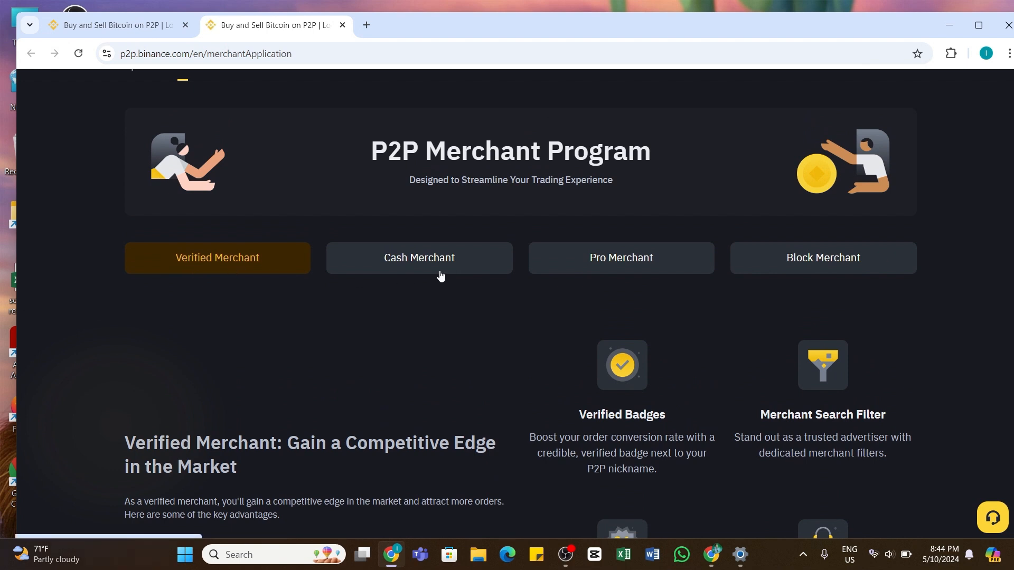
{"action": "mouse_move", "coordinate": [845, 278]}
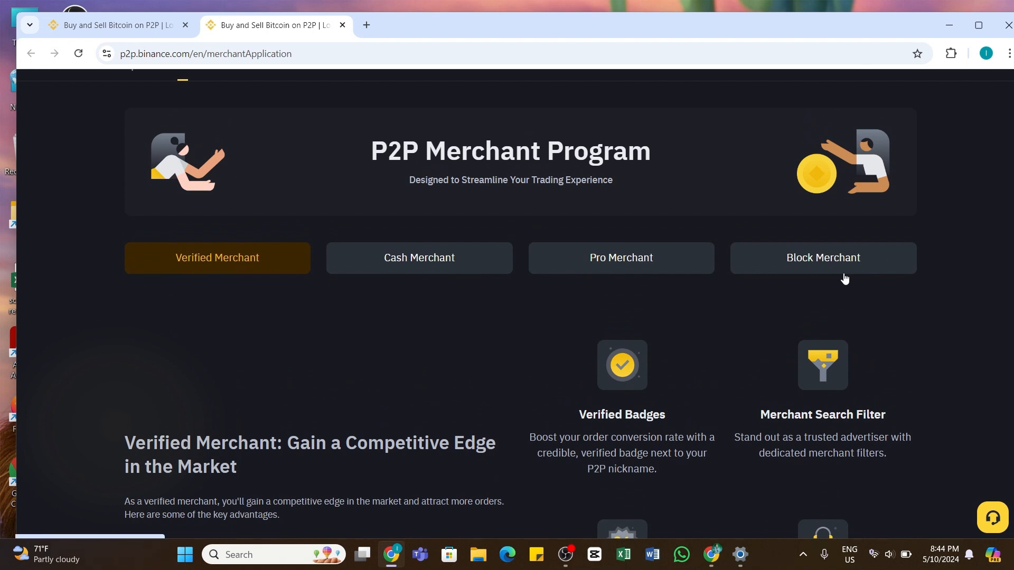
{"action": "mouse_move", "coordinate": [843, 296]}
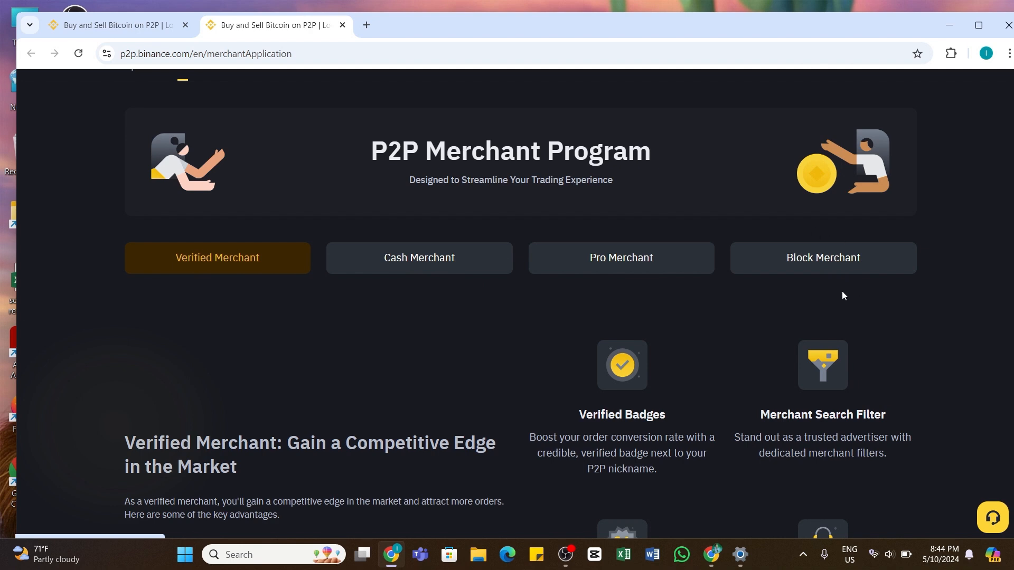
{"action": "mouse_move", "coordinate": [233, 254]}
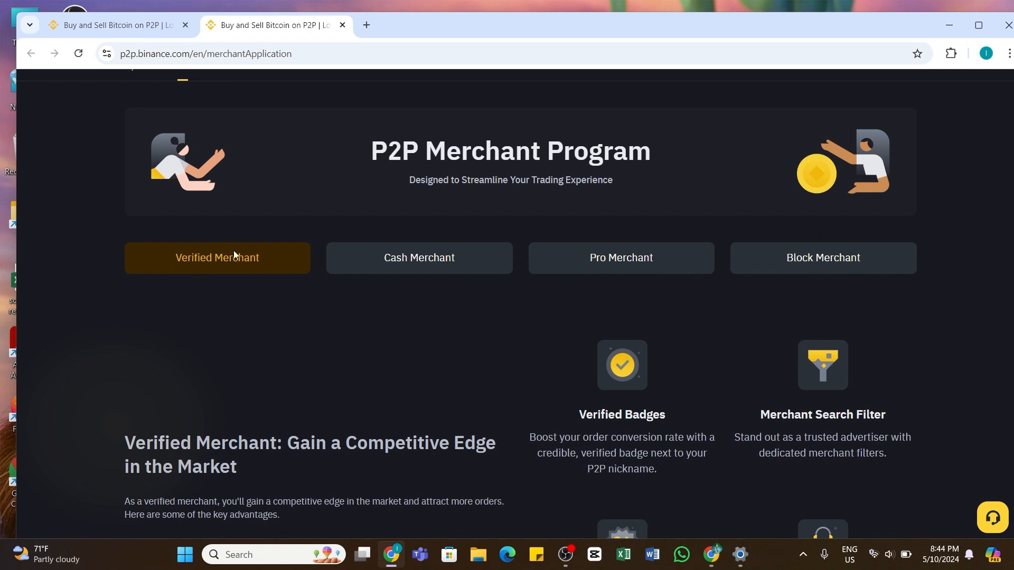
{"action": "scroll", "scroll_direction": "down", "scroll_amount": 3}
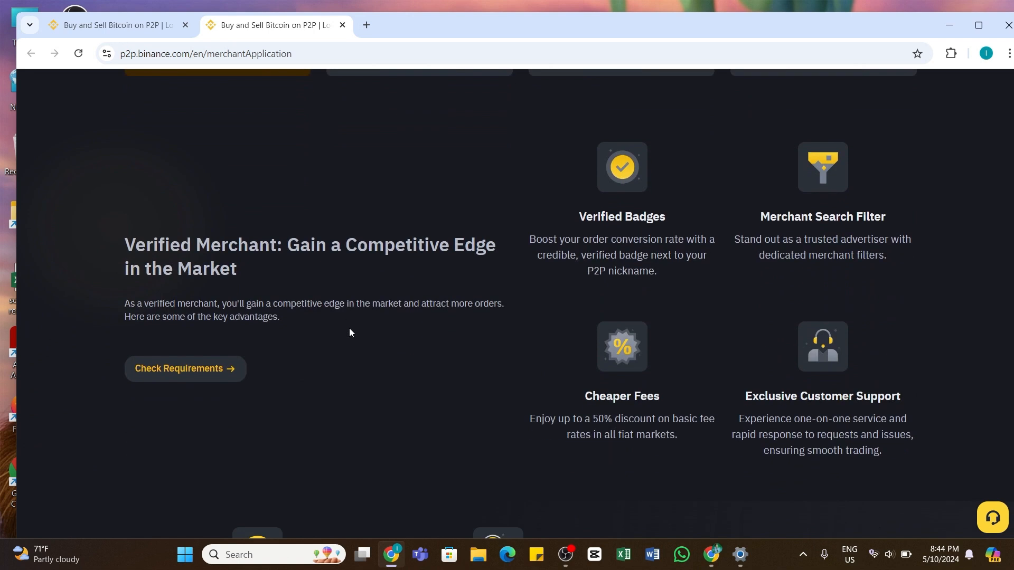
{"action": "scroll", "scroll_direction": "down", "scroll_amount": 3}
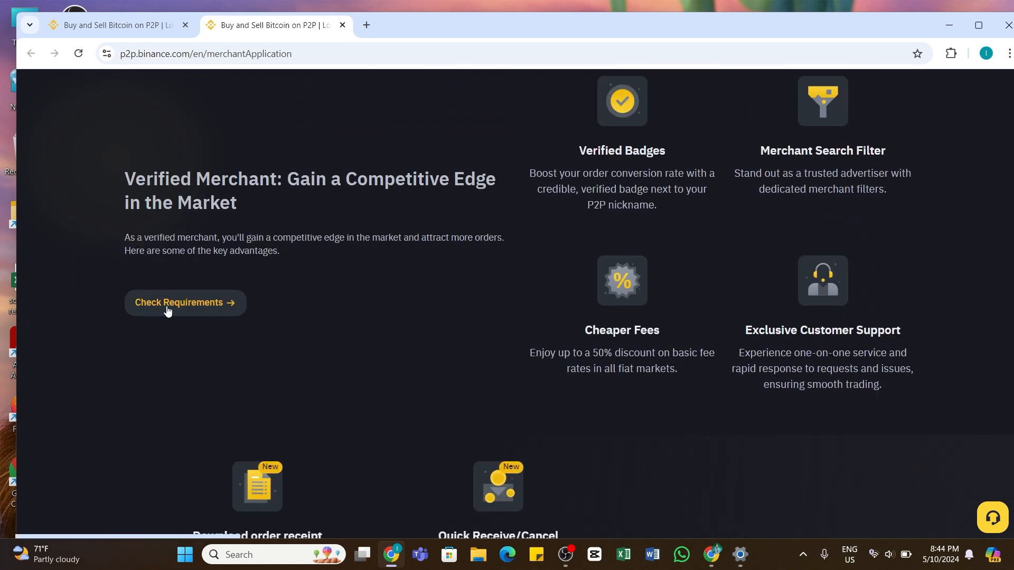
Step: Check requirements and scroll the Your Progress section to the unavailable Apply now button
{"action": "left_click", "coordinate": [179, 303]}
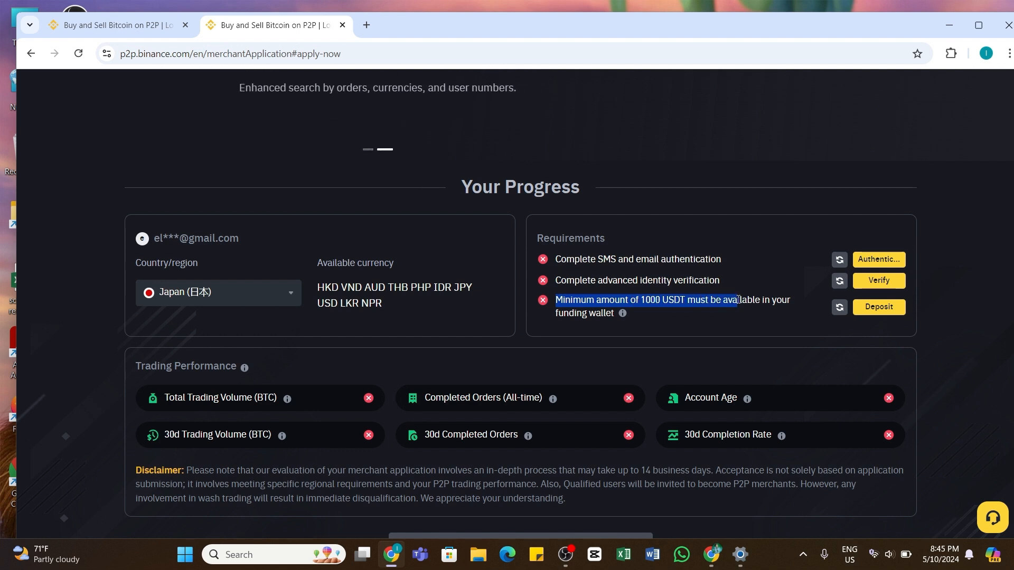
{"action": "scroll", "scroll_direction": "down", "scroll_amount": 3}
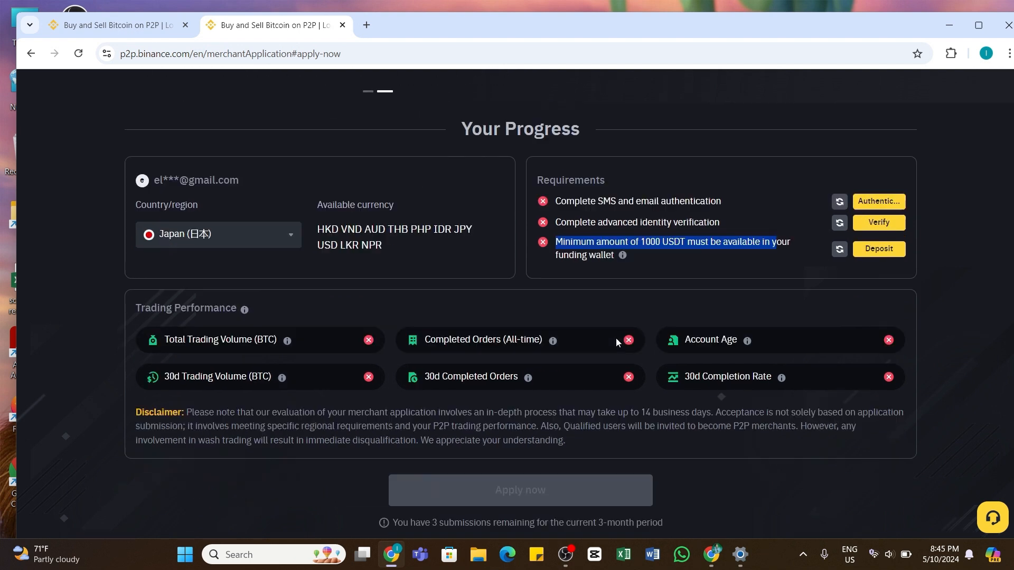
{"action": "scroll", "scroll_direction": "down", "scroll_amount": 3}
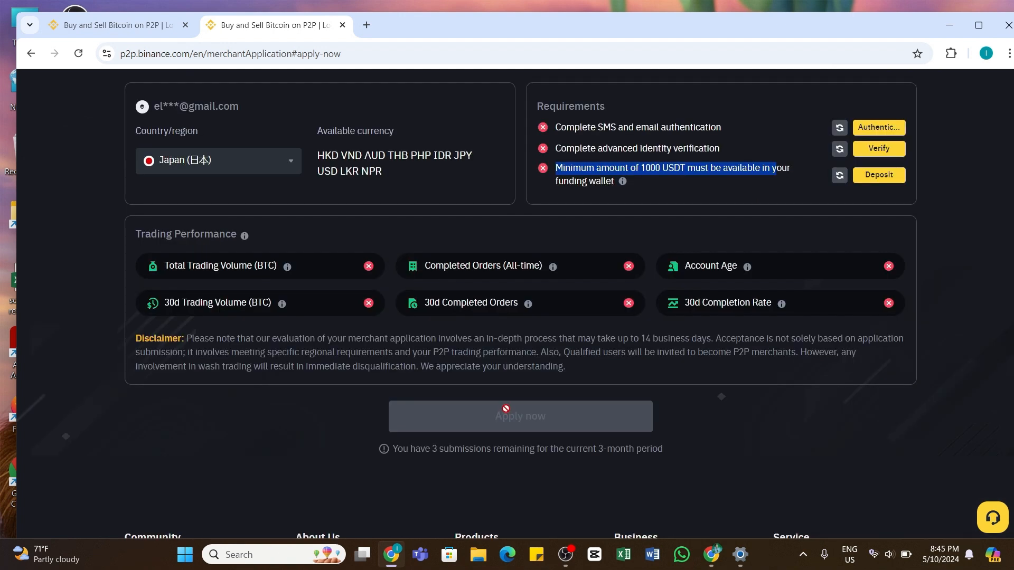
{"action": "scroll", "scroll_direction": "up", "scroll_amount": 3}
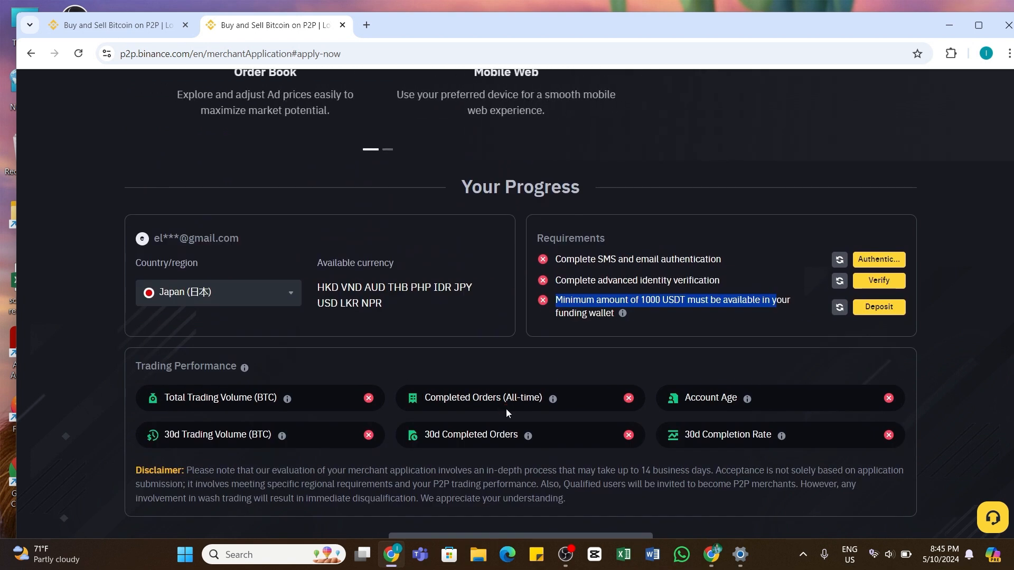